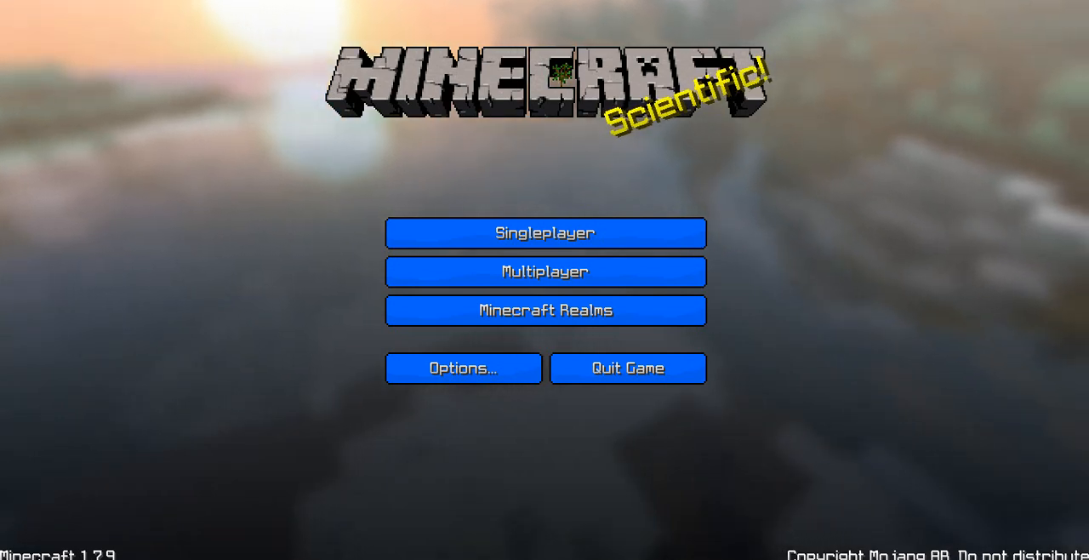
pyautogui.moveTo(545, 232)
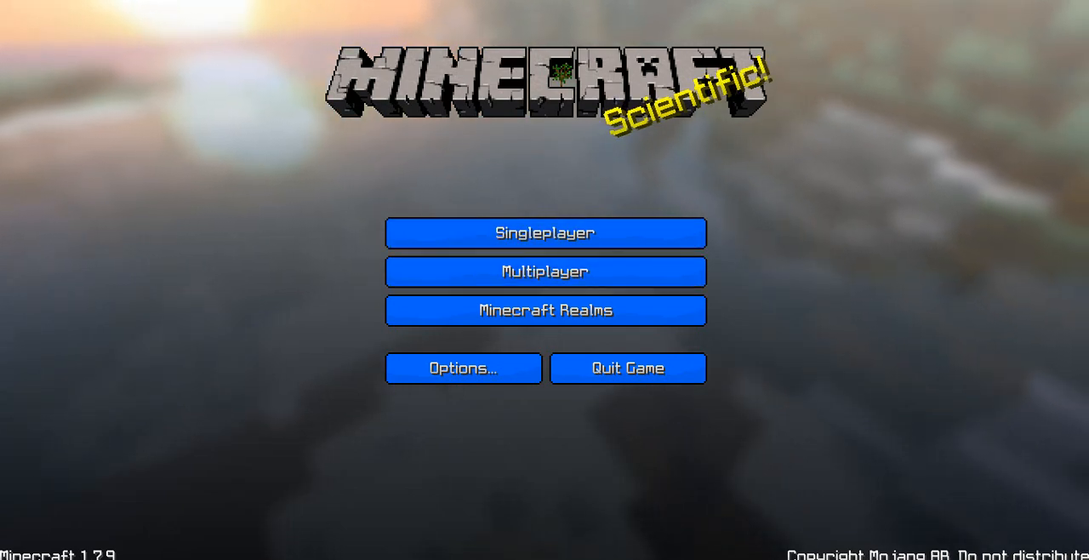
# - Open the Play Multiplayer list showing the four saved servers
pyautogui.click(545, 271)
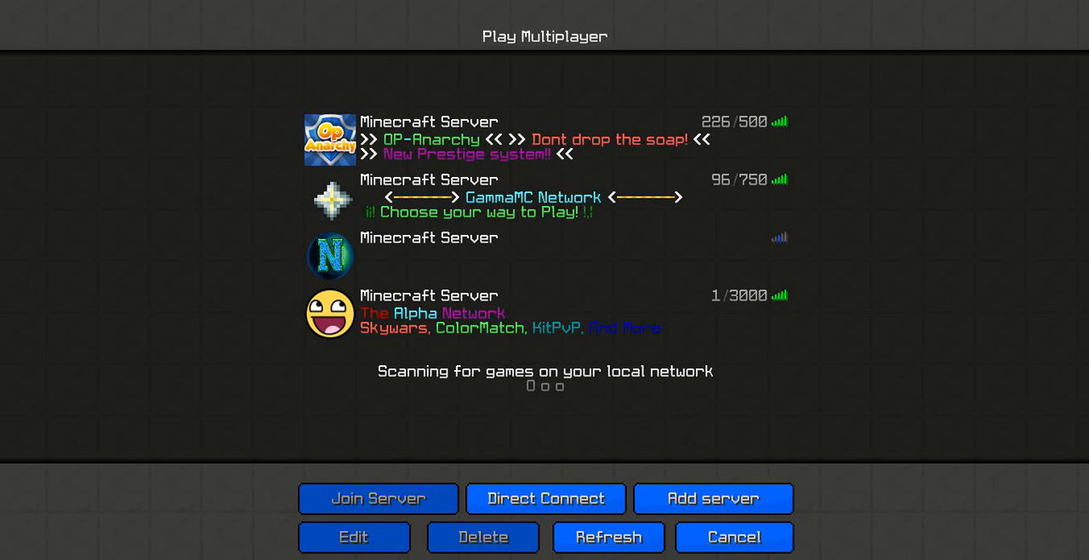
# - Cancel out of Play Multiplayer back to the main menu without joining
pyautogui.click(378, 499)
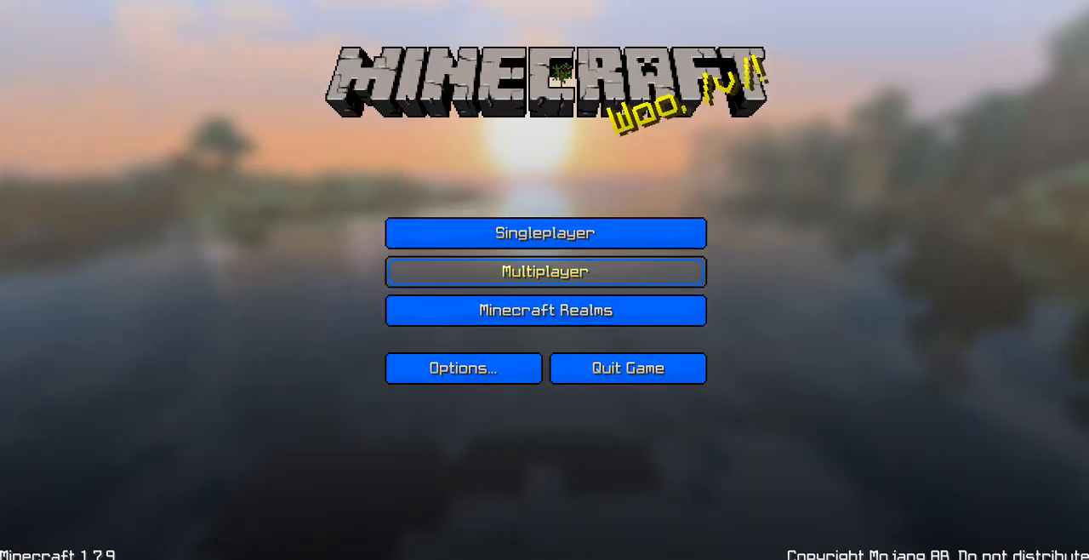
# - Join OP-Anarchy, explore spawn, close the inventory, and bring up the Game menu
pyautogui.click(544, 271)
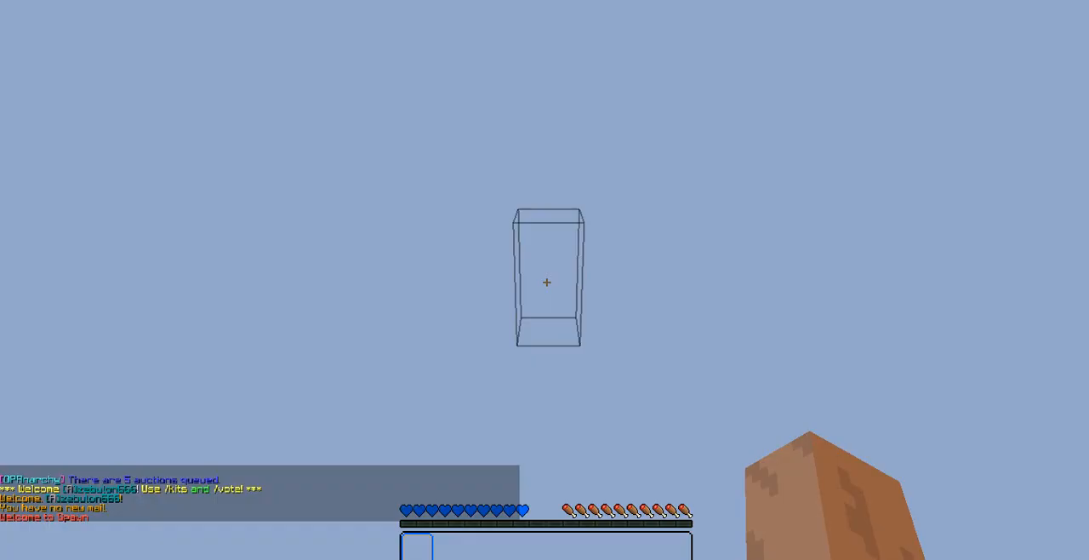
pyautogui.press('e')
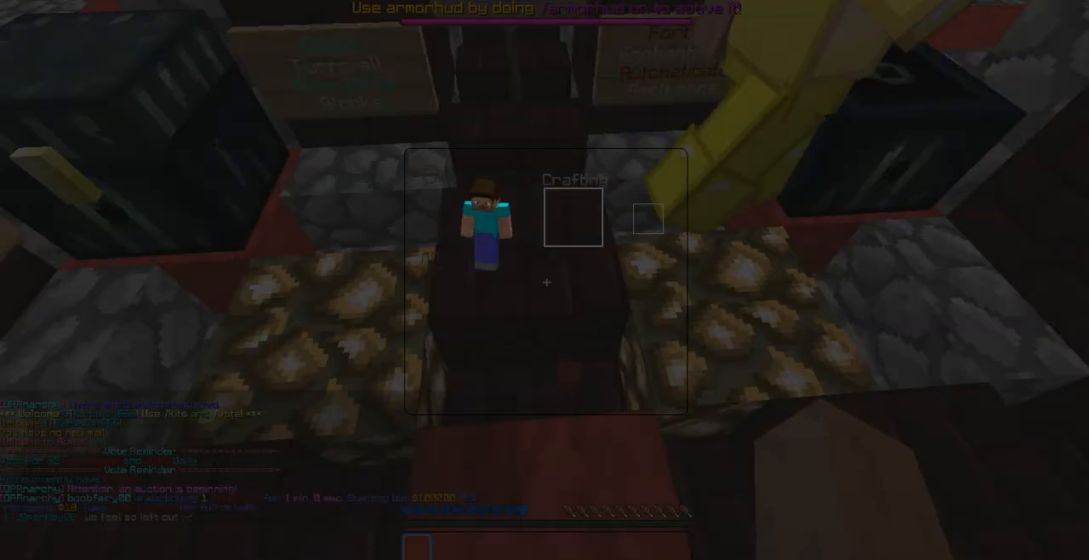
pyautogui.press('Escape')
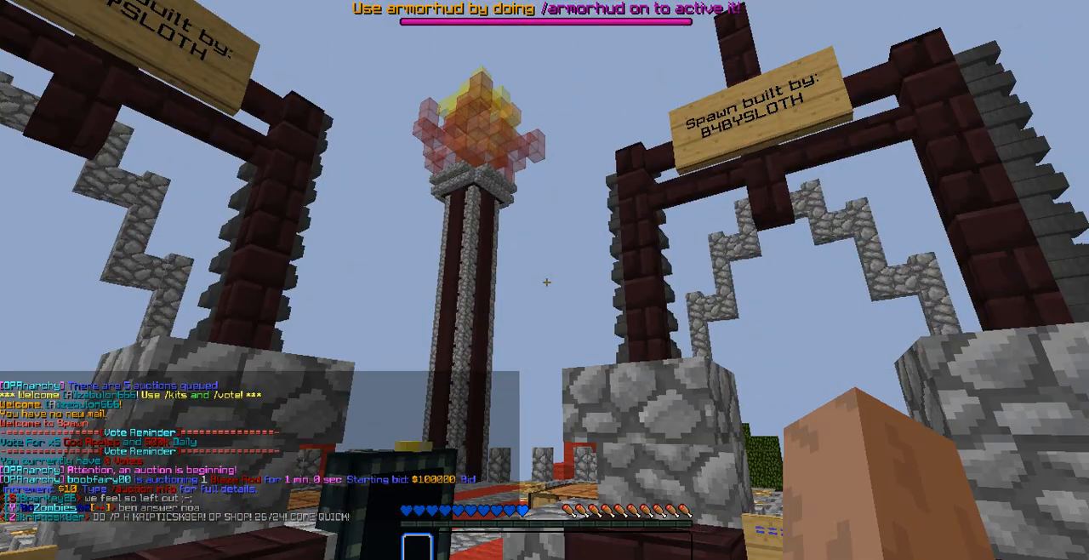
pyautogui.moveTo(545, 285)
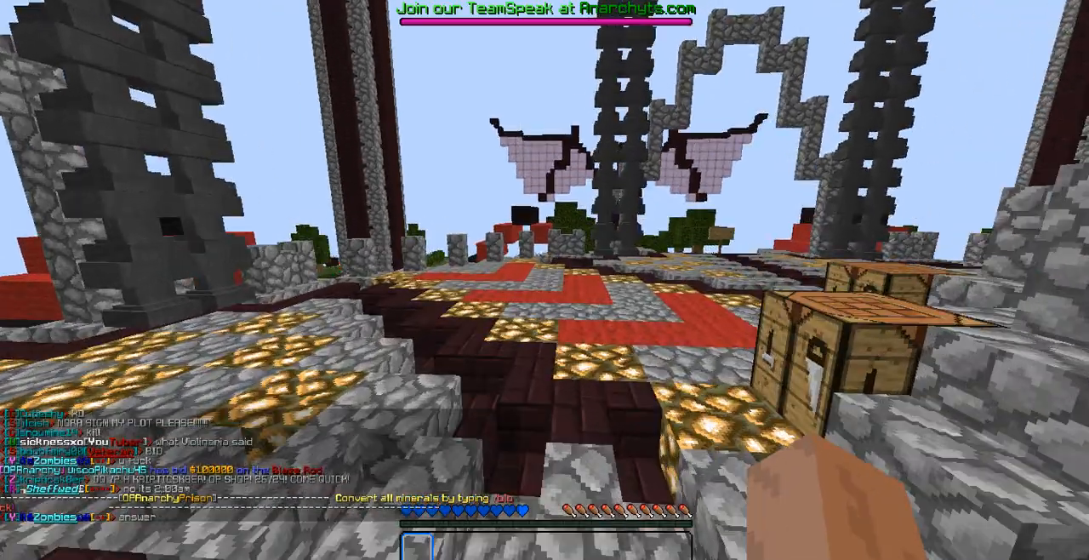
pyautogui.moveTo(545, 280)
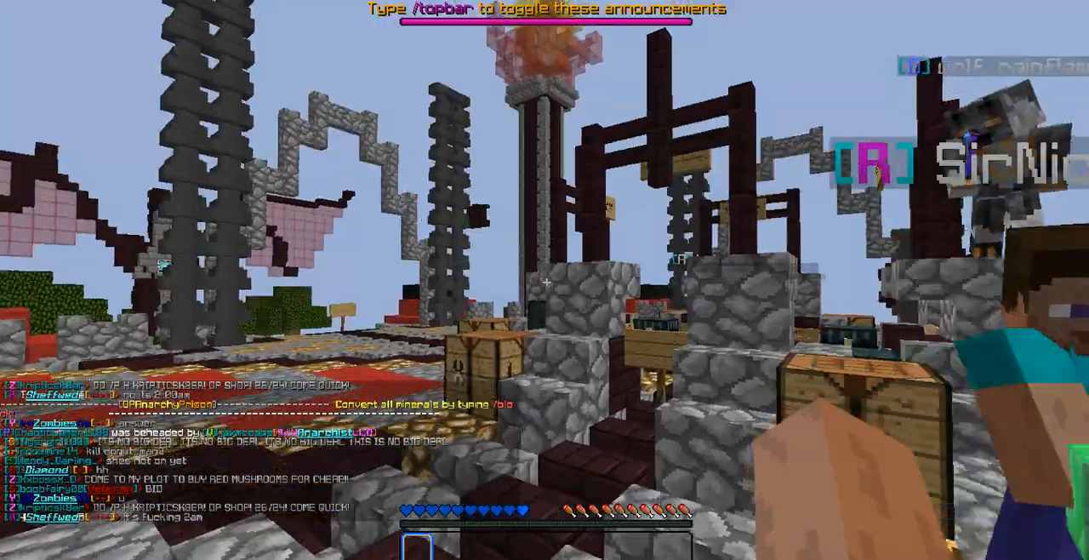
pyautogui.press('Escape')
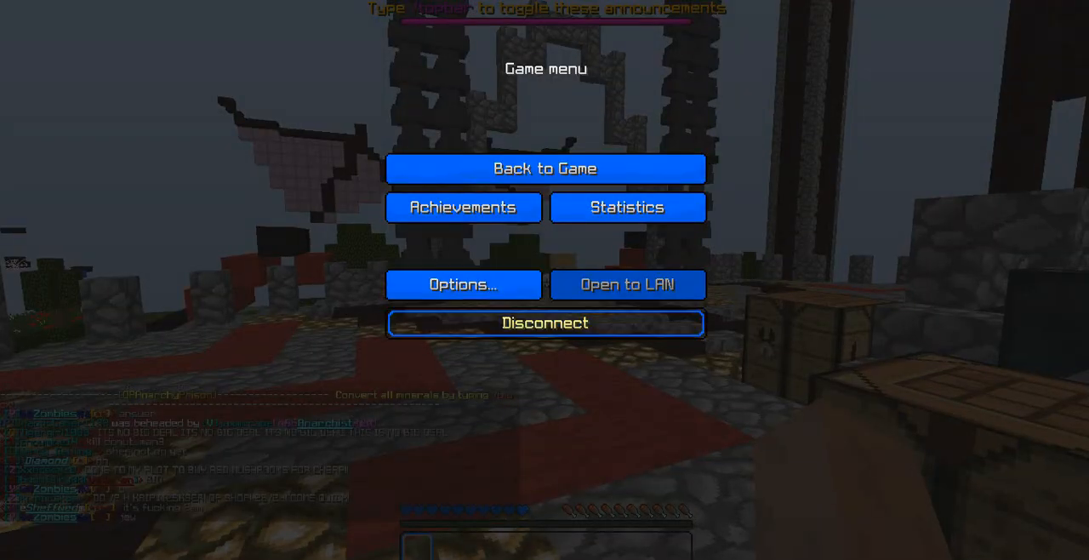
# - Disconnect from OP-Anarchy, visit a second server's spawn hub, then disconnect again
pyautogui.click(545, 322)
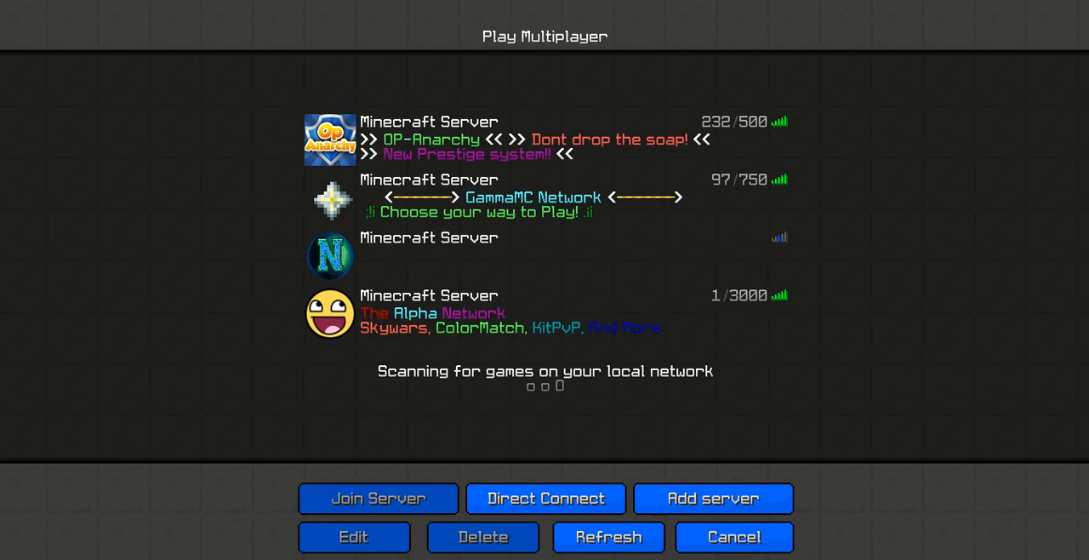
pyautogui.click(378, 498)
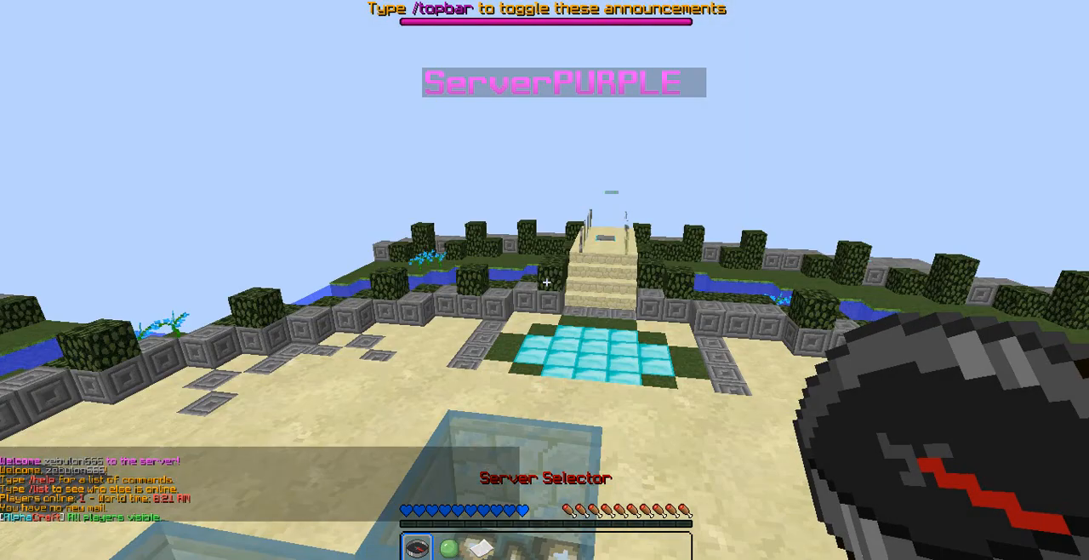
pyautogui.click(418, 548)
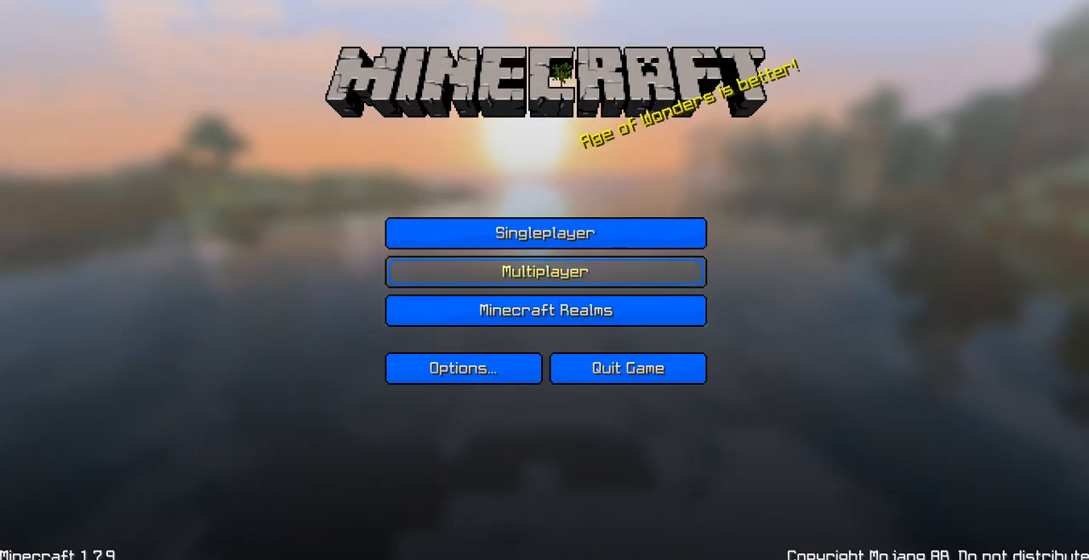
pyautogui.click(545, 272)
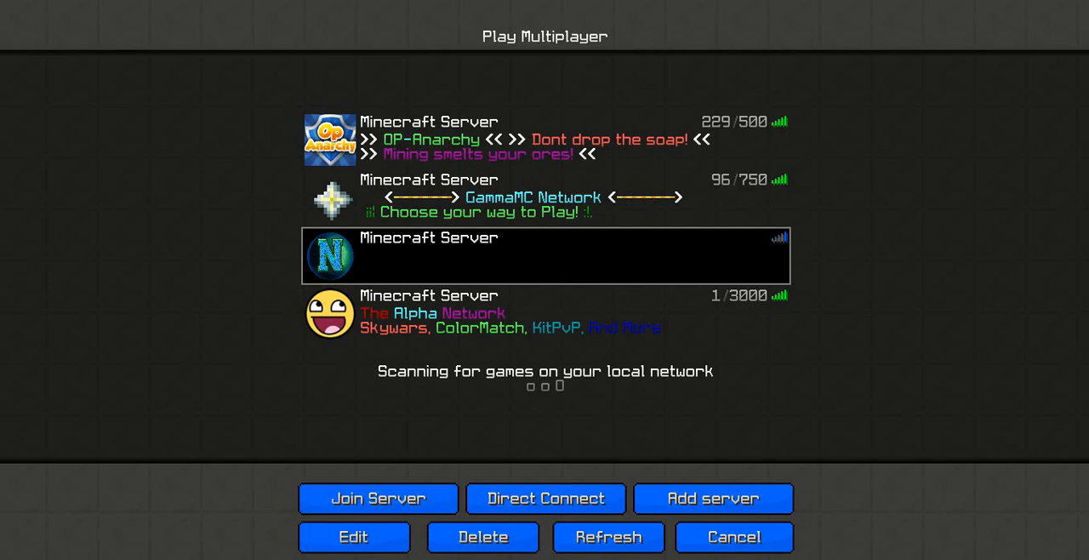
pyautogui.click(354, 536)
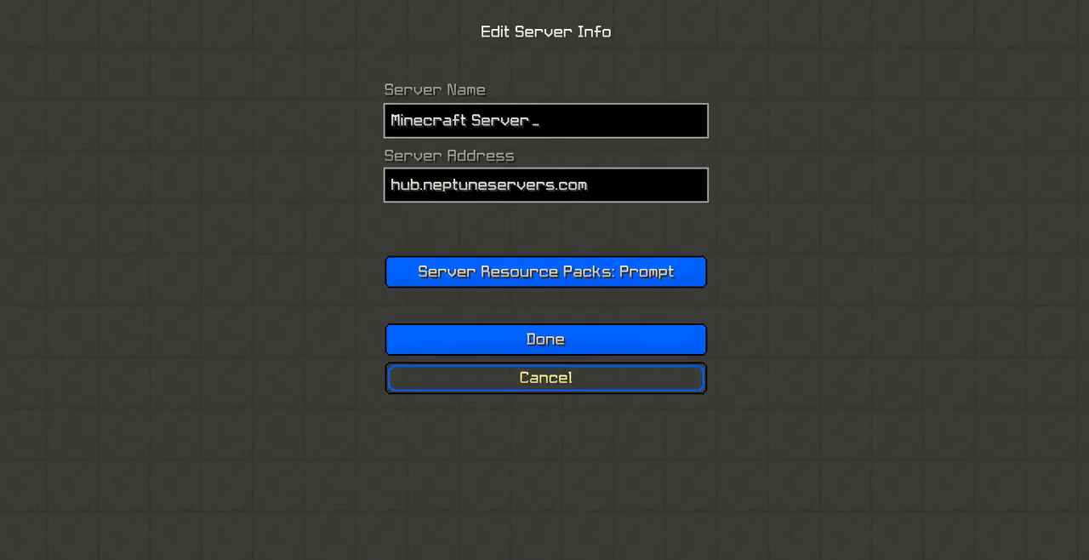
pyautogui.click(544, 339)
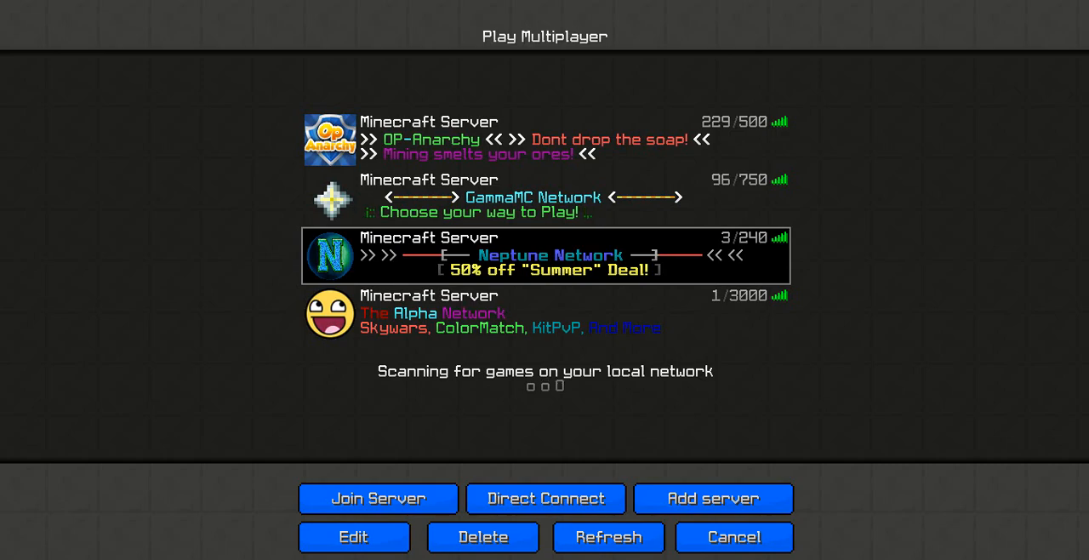
pyautogui.click(733, 537)
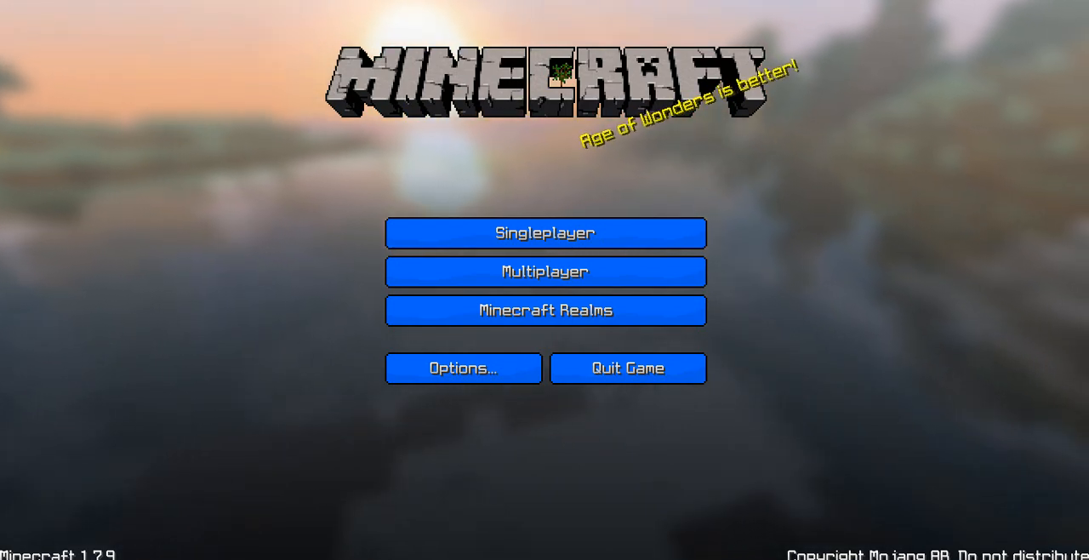
pyautogui.moveTo(545, 271)
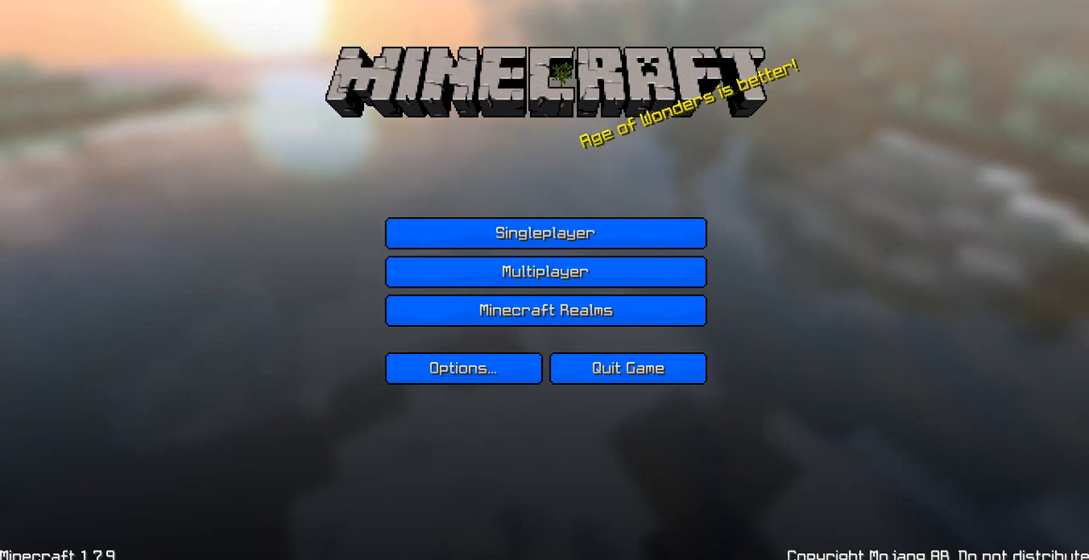
pyautogui.moveTo(545, 271)
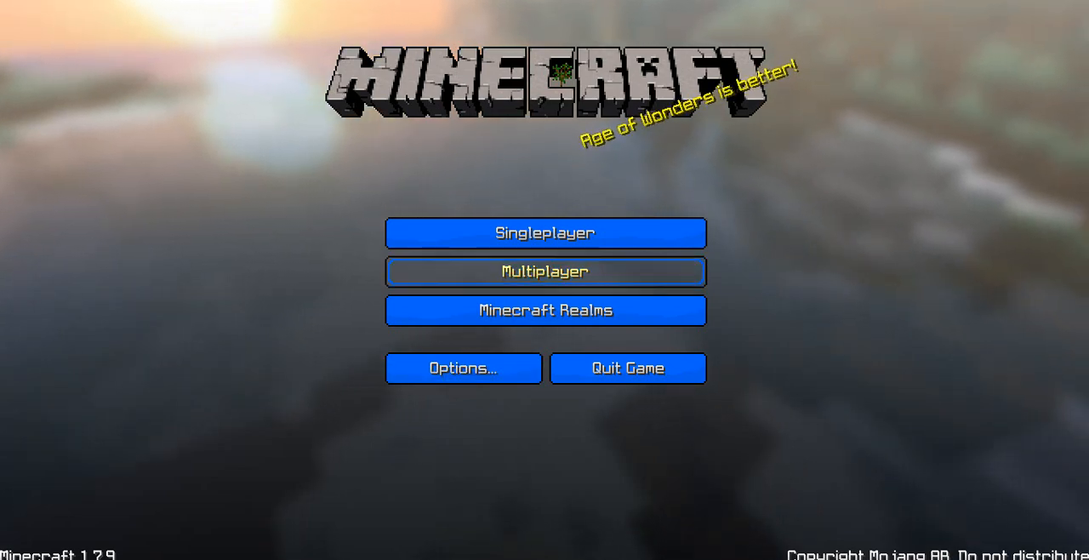